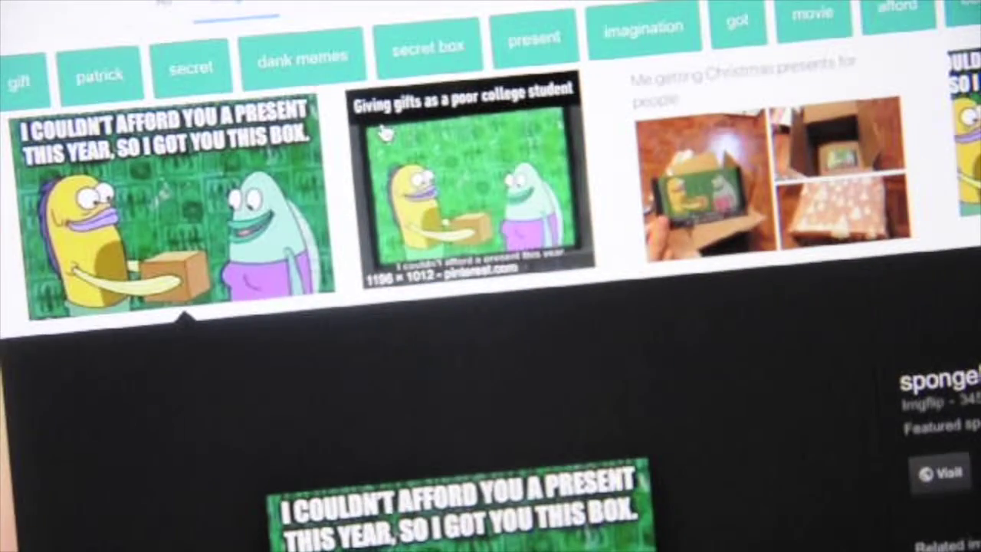
- Show the Copy and Save Image menu on the 'I couldn't afford you a present this year' thumbnail
{"action": "right_click", "coordinate": [165, 200]}
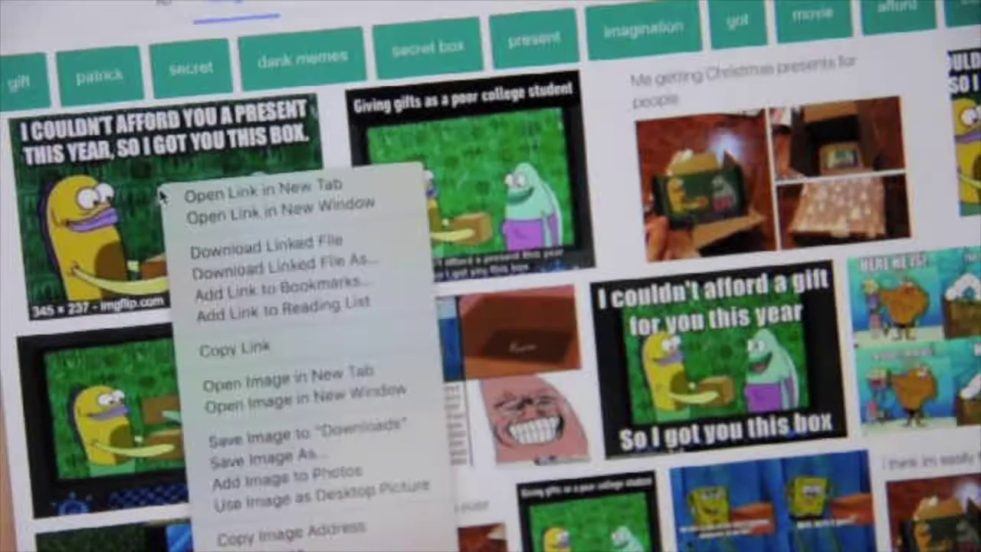